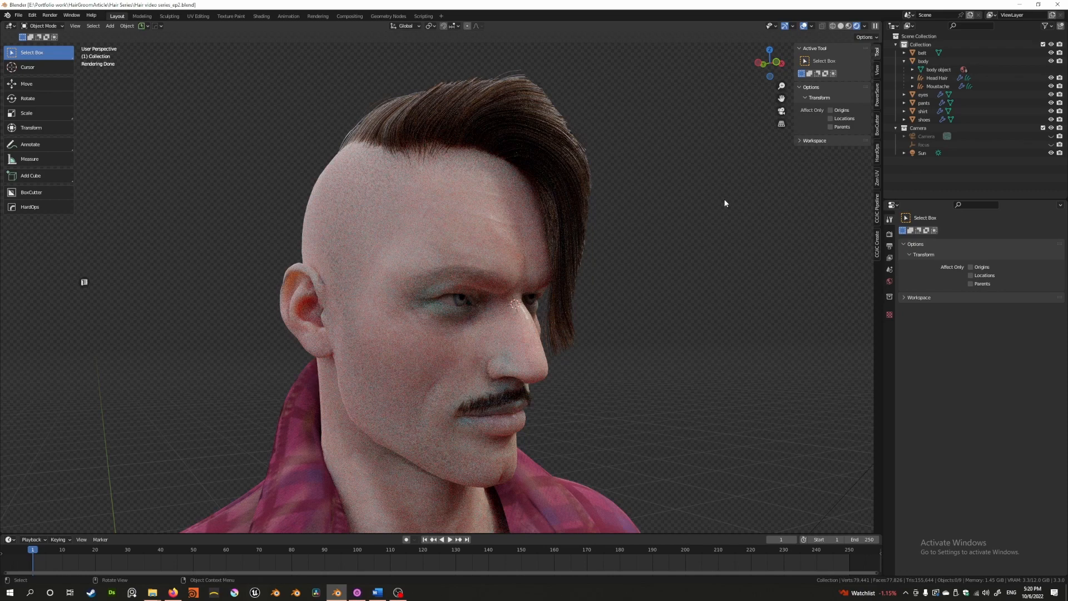
mouse_move(712, 184)
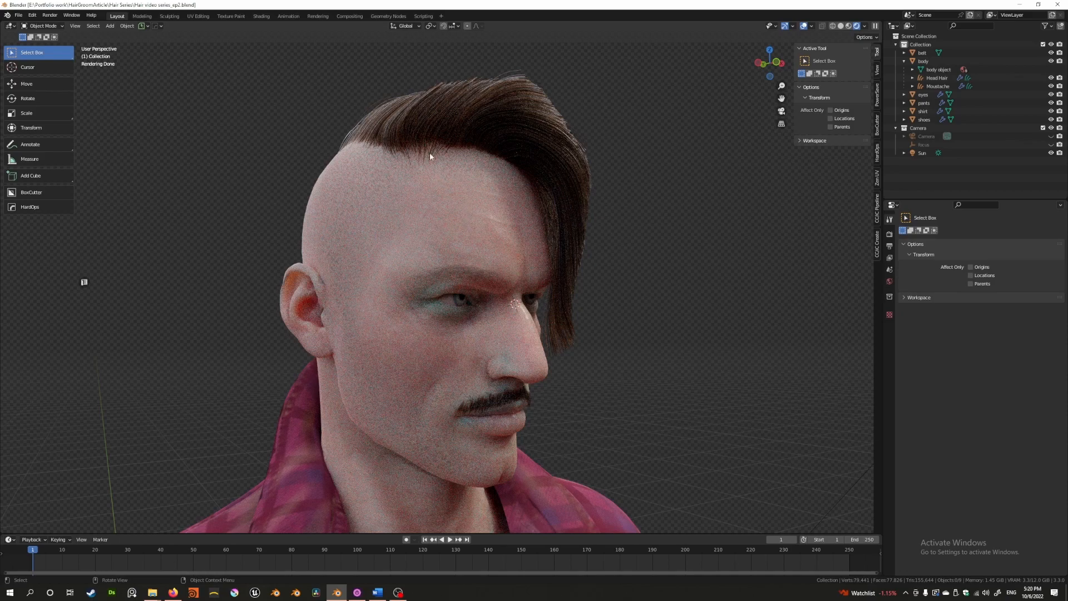
mouse_move(500, 178)
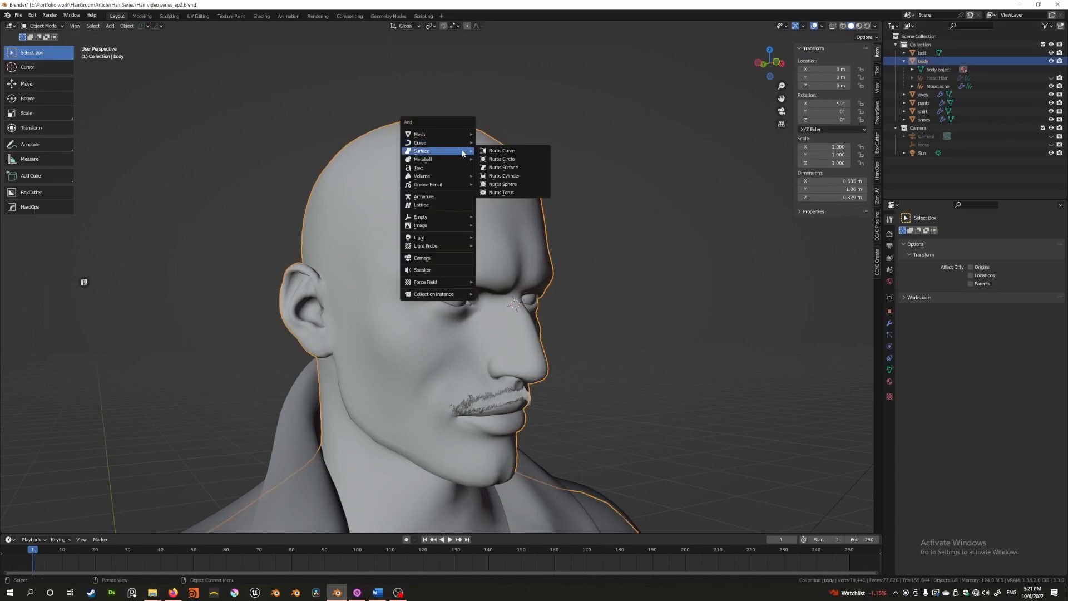
mouse_move(419, 134)
text(new hair)
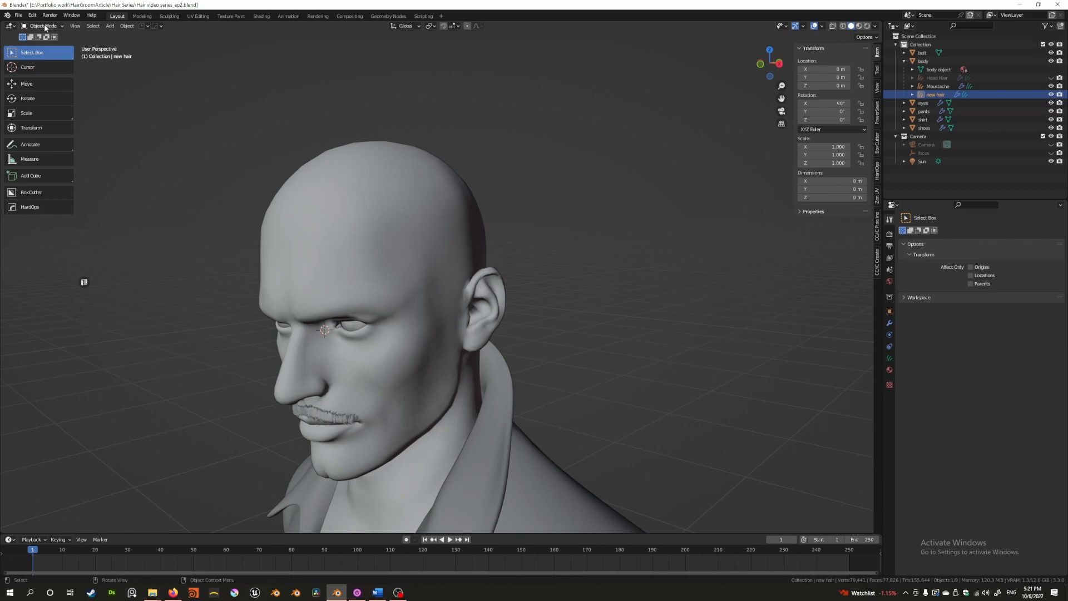
Step: Switch the new hair curves object into curves sculpt mode
click(43, 27)
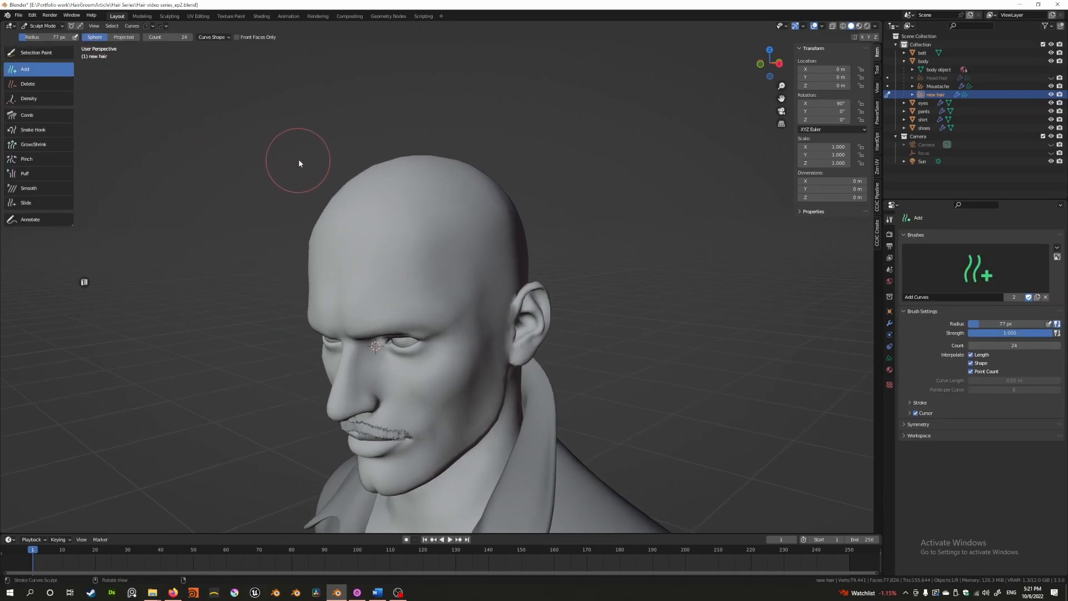
mouse_move(223, 151)
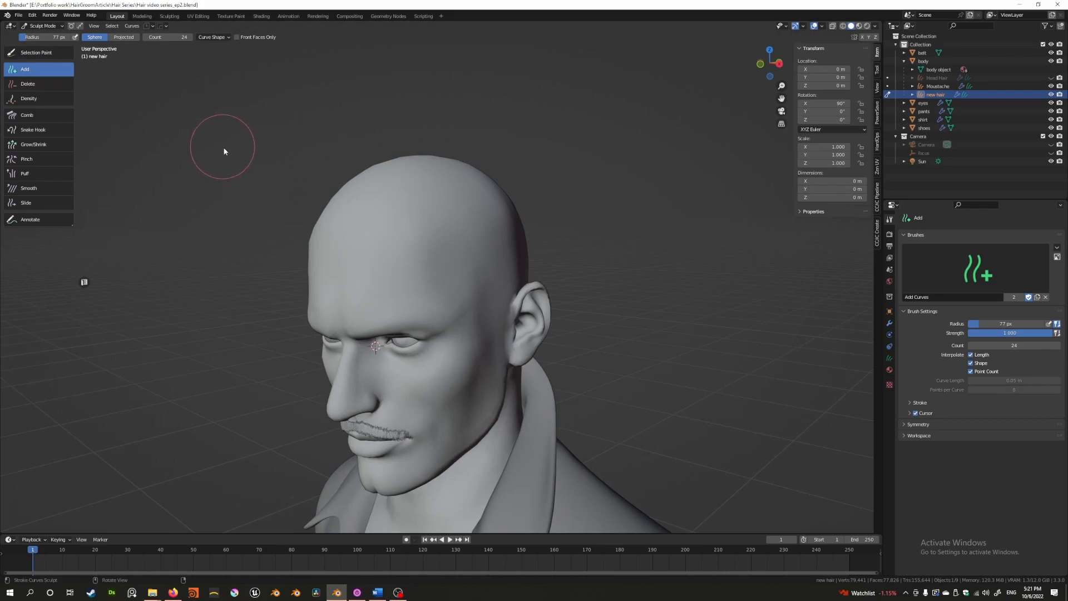
mouse_move(176, 129)
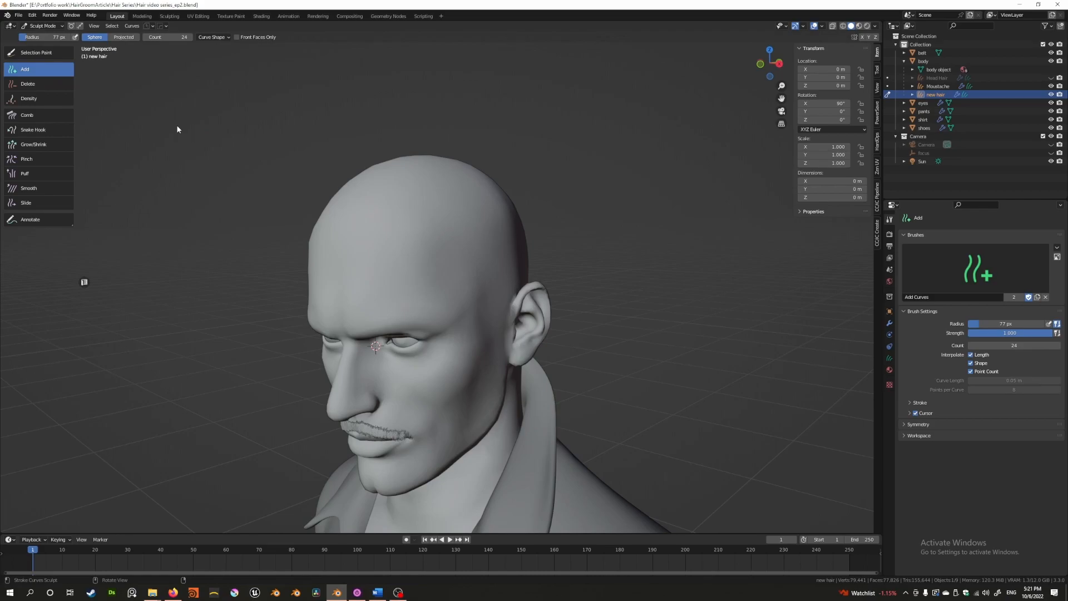
mouse_move(340, 176)
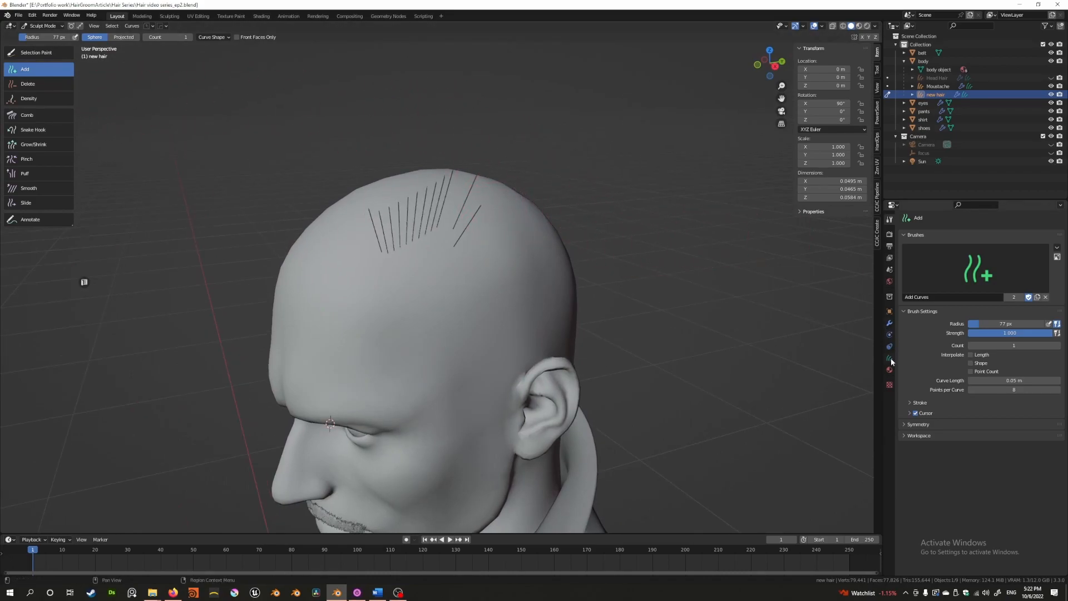
mouse_move(889, 218)
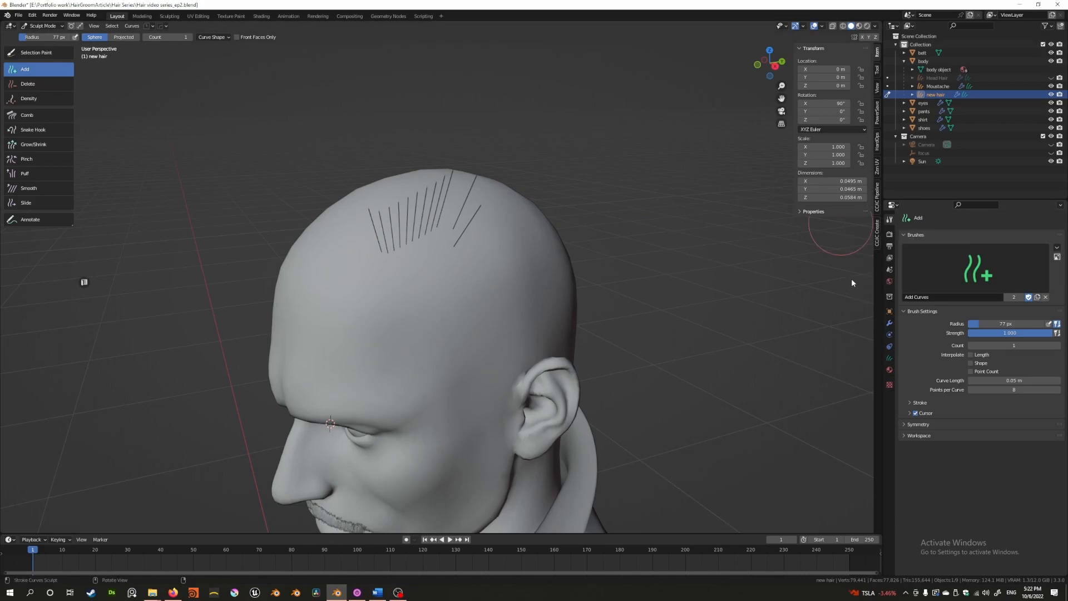
mouse_move(761, 189)
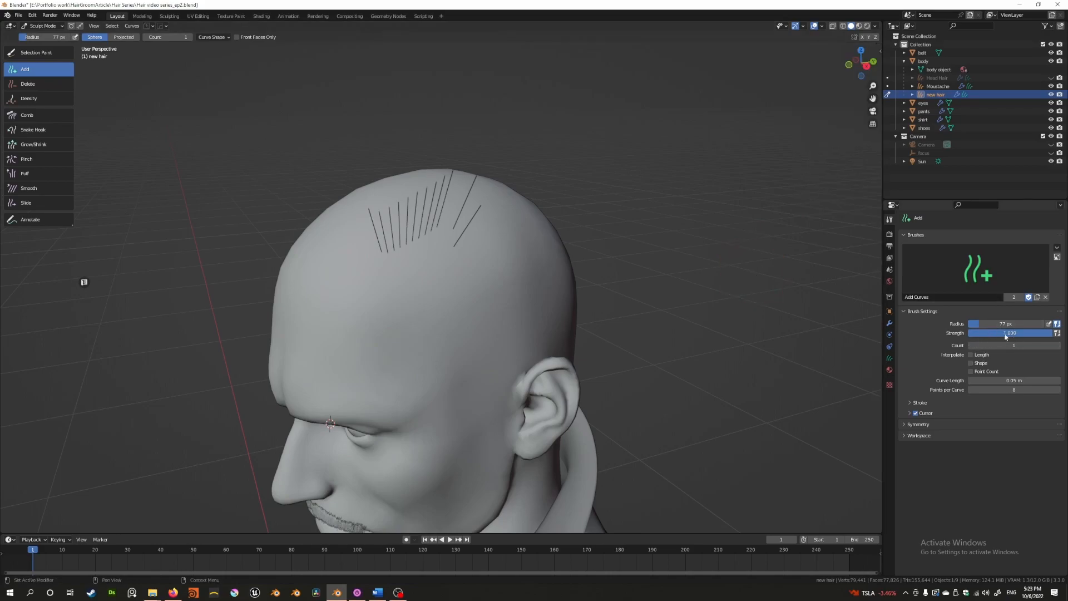
mouse_move(516, 241)
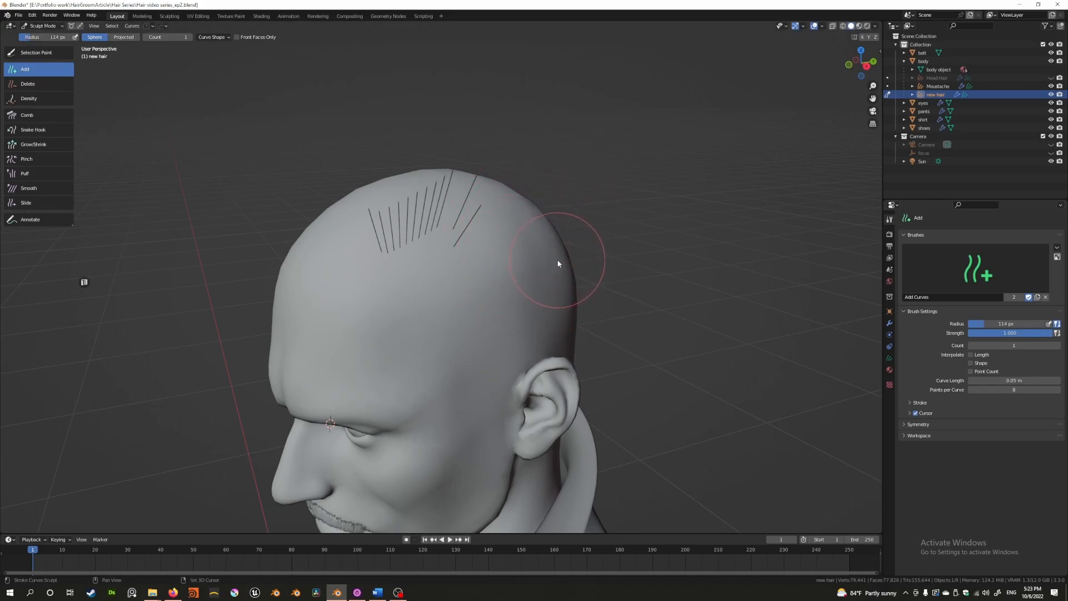
mouse_move(595, 271)
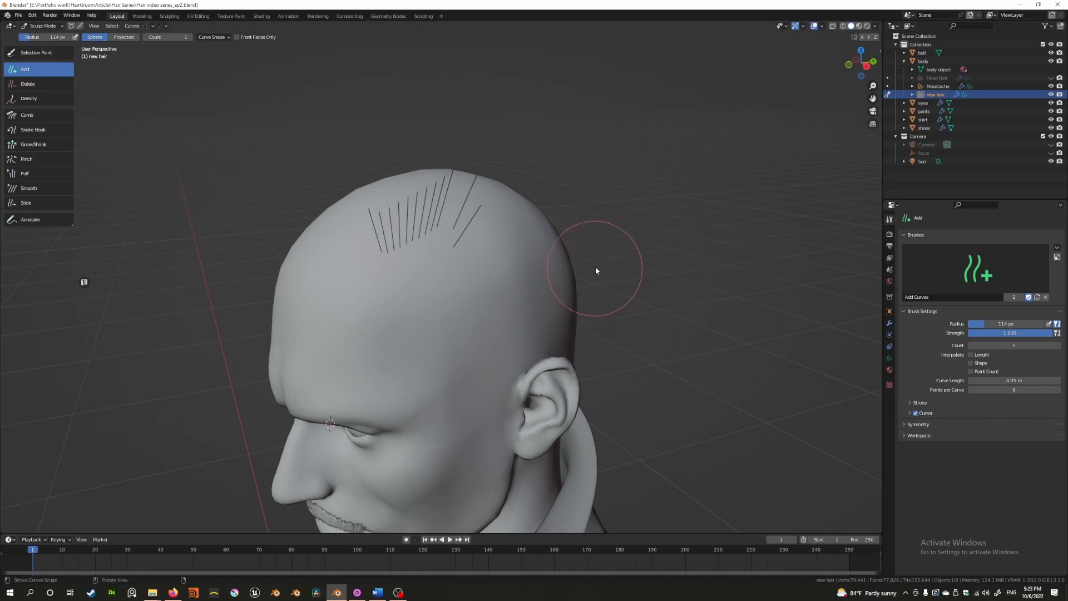
mouse_move(952, 354)
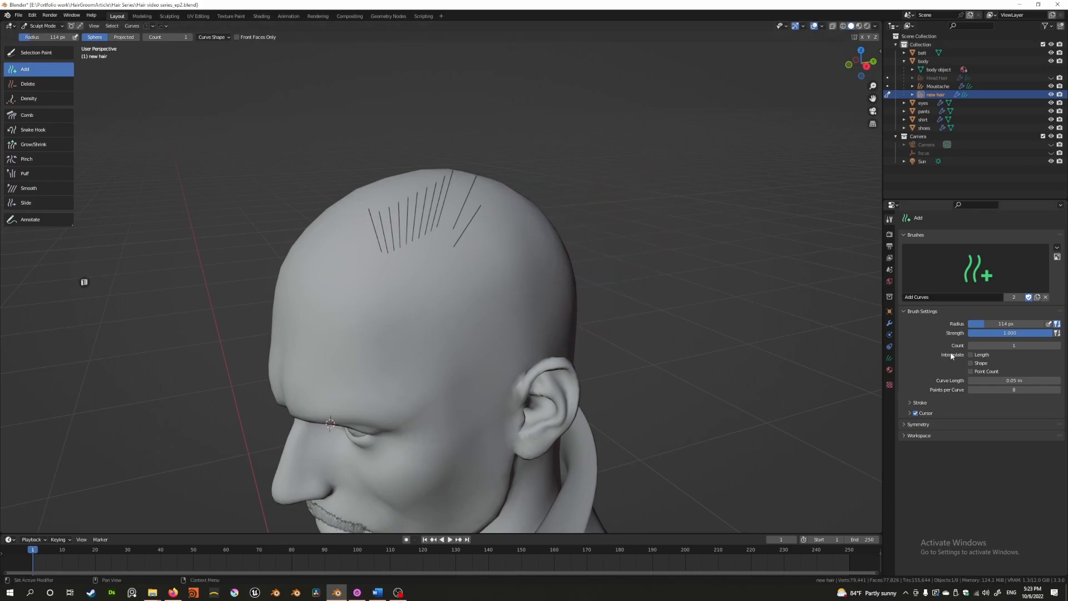
mouse_move(974, 354)
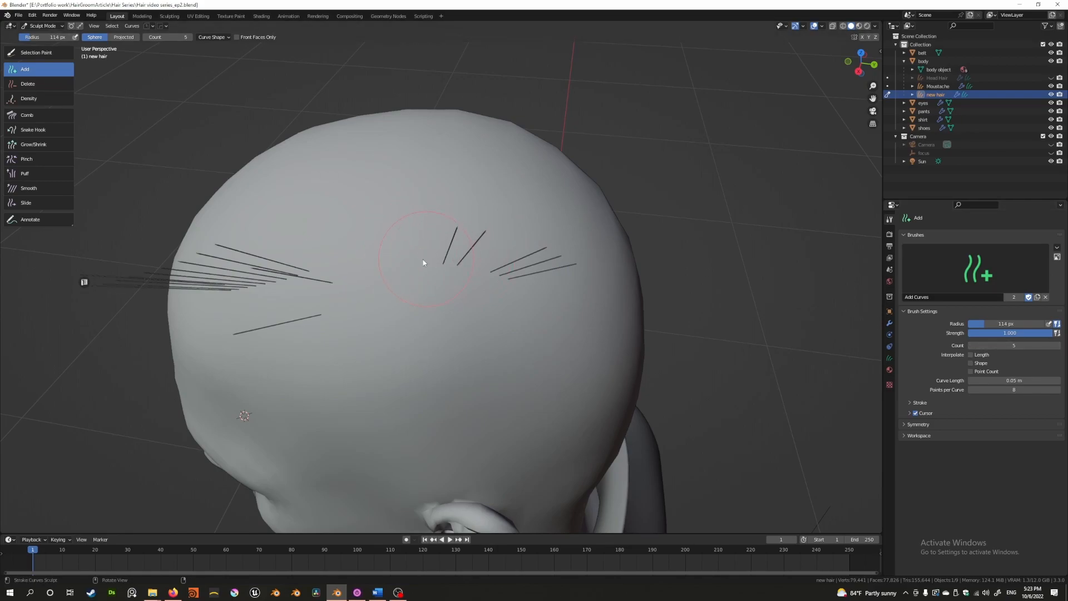
Step: Orbit over the top of the head and add a clump of strands on the crown
drag(422, 263, 466, 261)
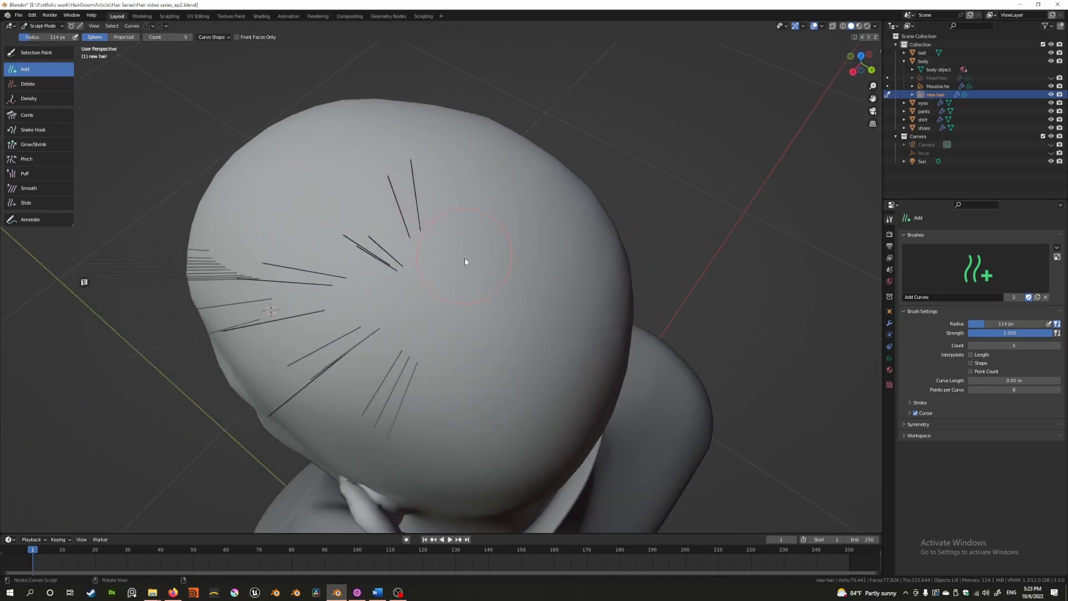
click(467, 266)
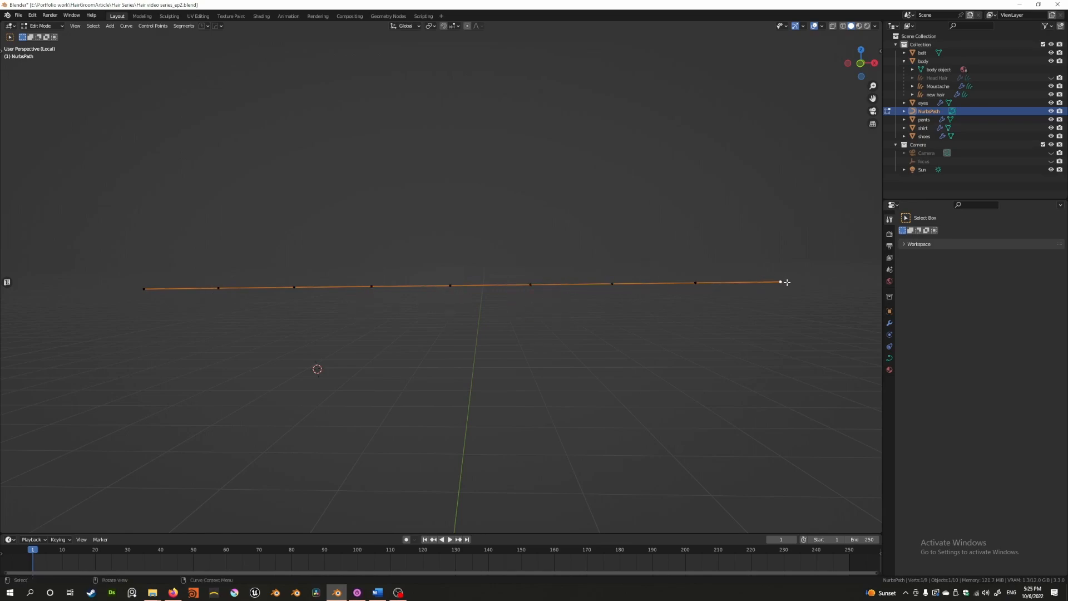
Step: Drag four NURBS path control points up and down into a sharp zigzag
drag(781, 282, 775, 395)
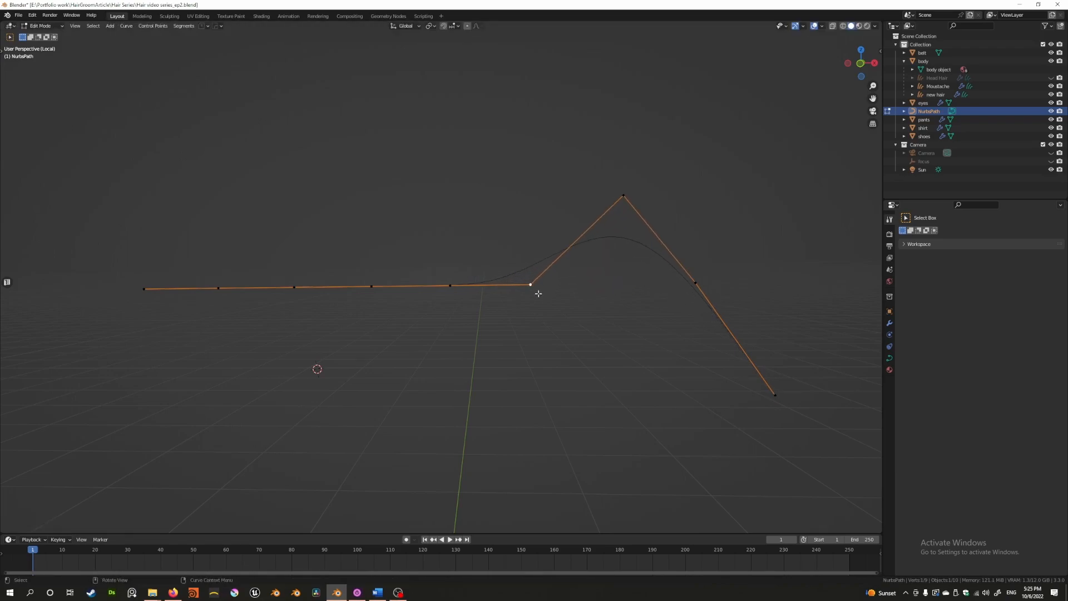
drag(530, 285, 533, 326)
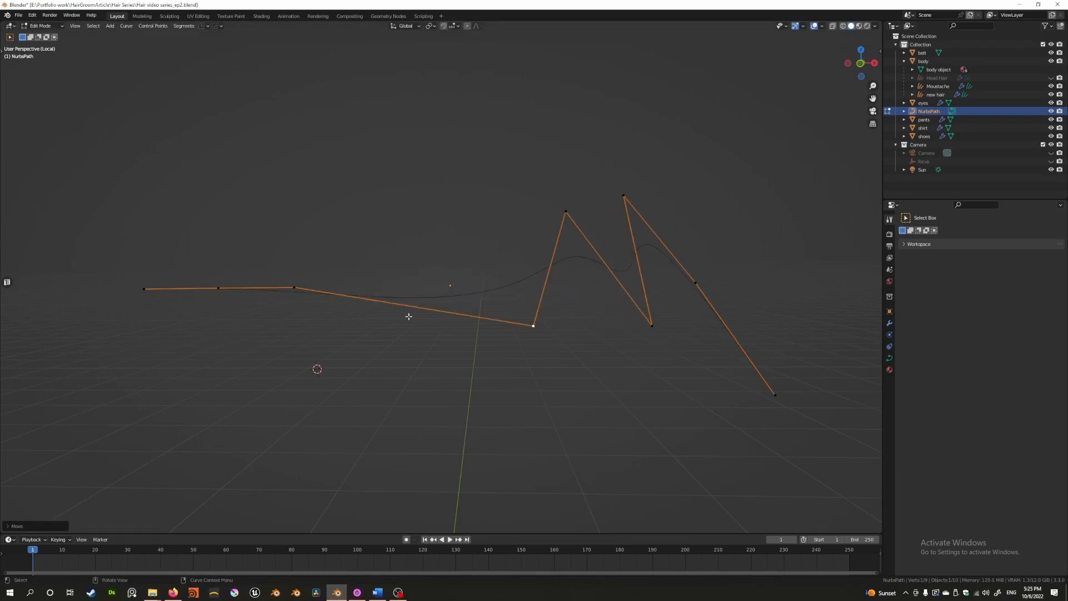
drag(533, 325, 455, 243)
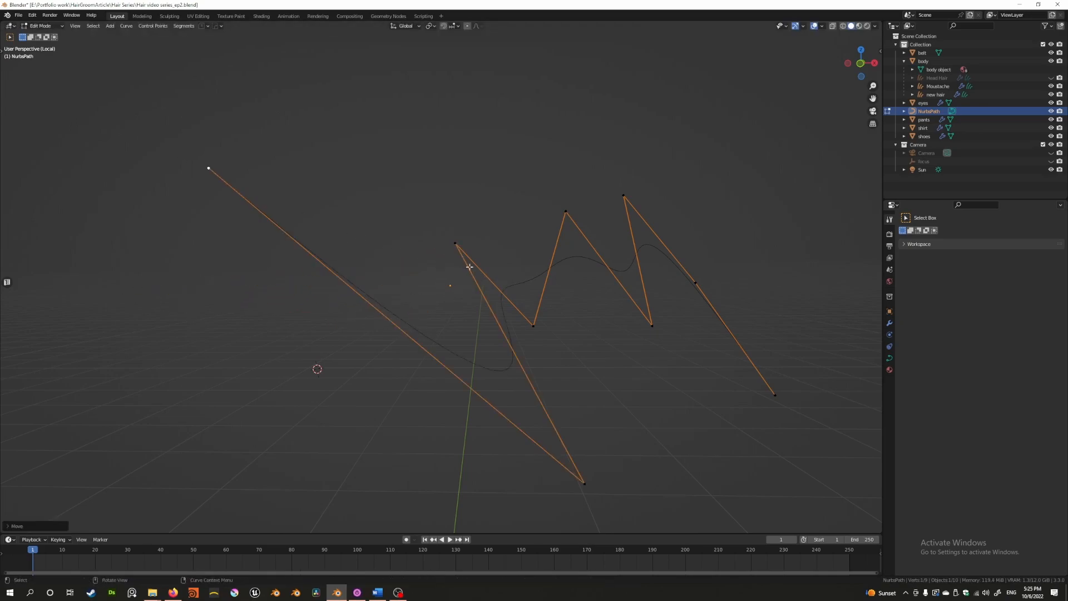
drag(456, 243, 345, 112)
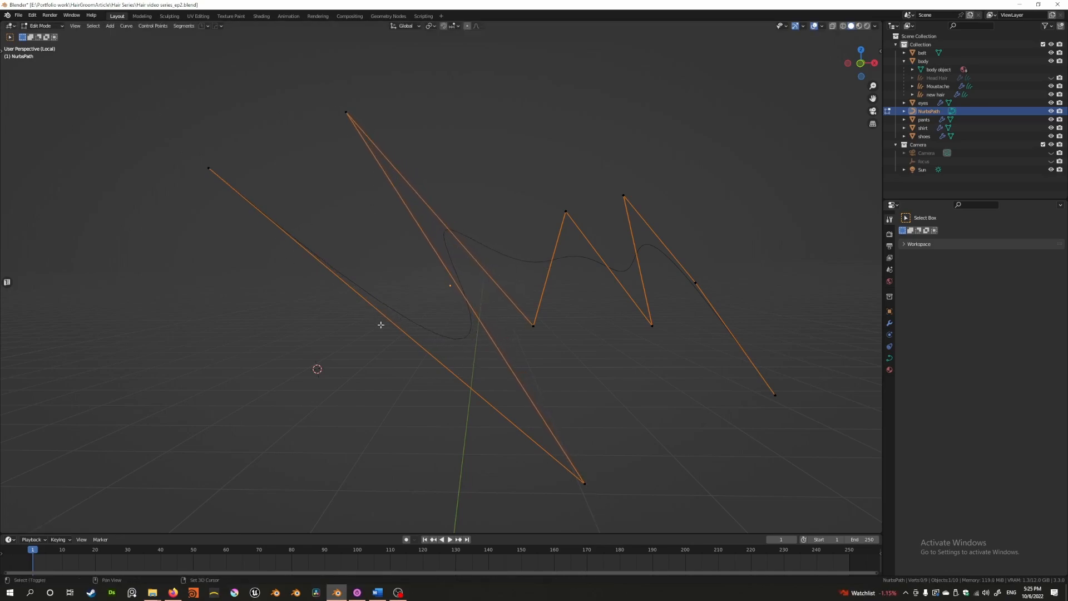
Step: Extrude a new control point from the NURBS path using the Curve context menu
right_click(380, 325)
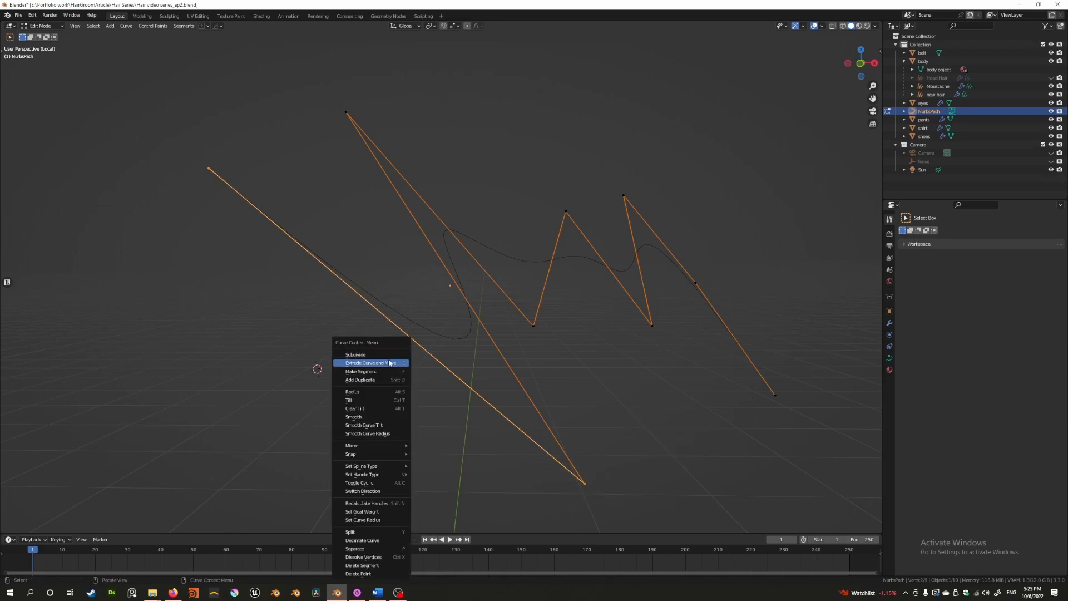
click(370, 362)
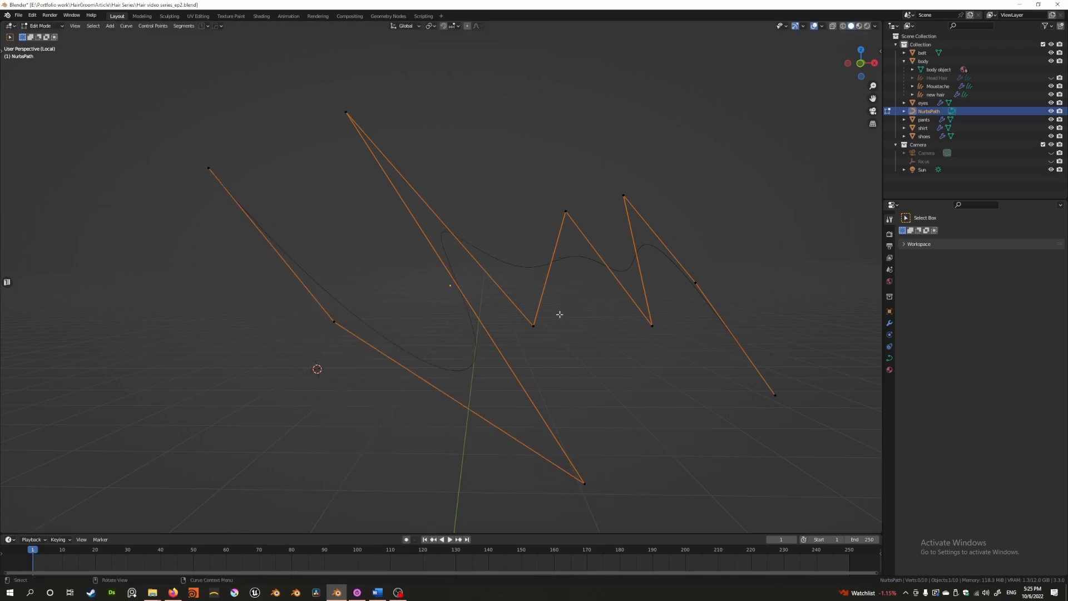
mouse_move(342, 304)
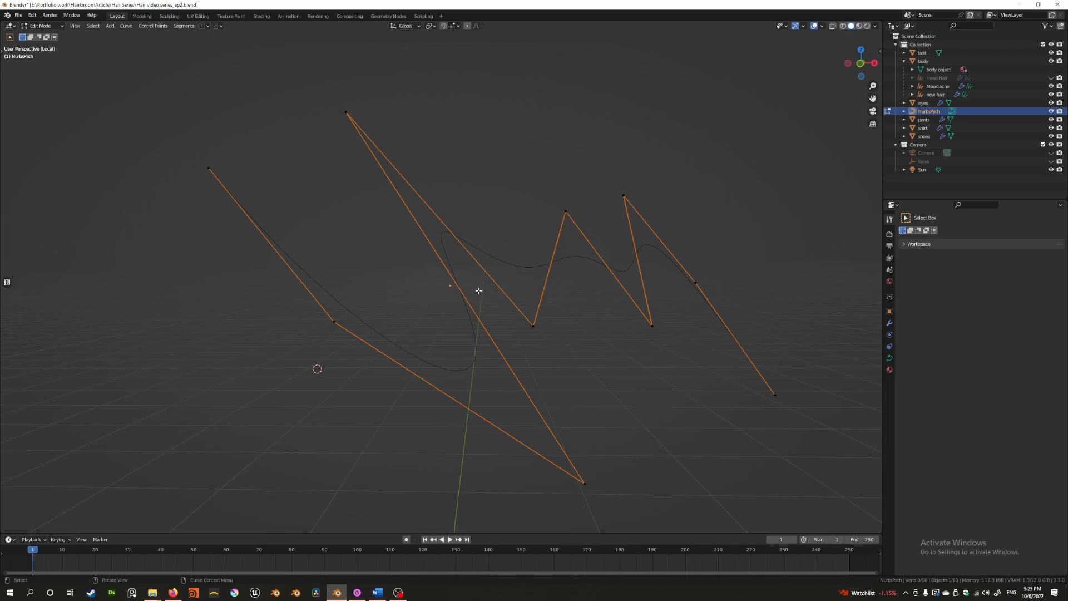
mouse_move(474, 283)
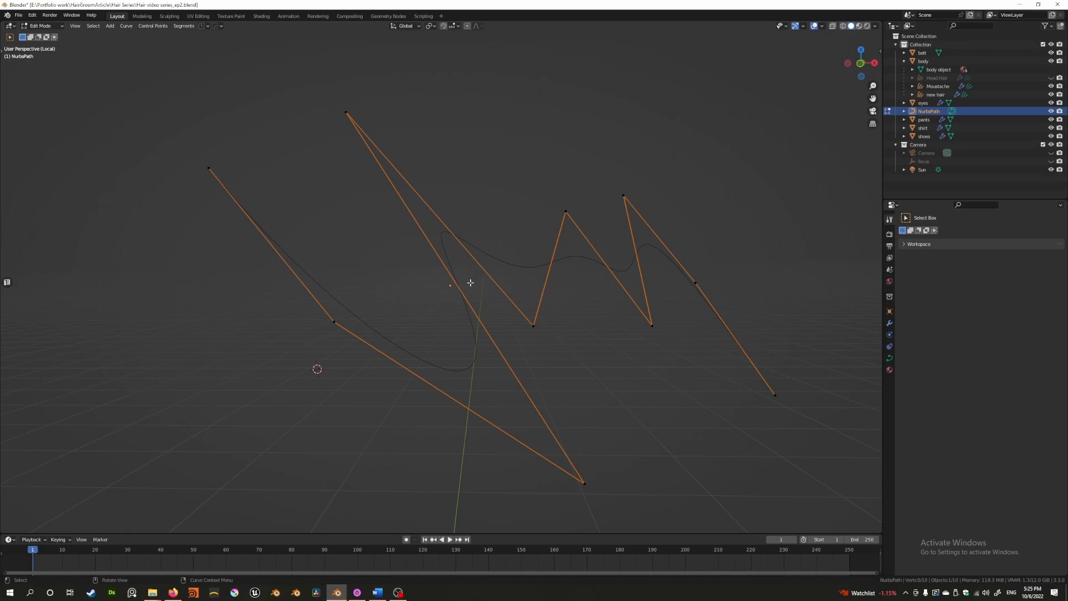
mouse_move(469, 282)
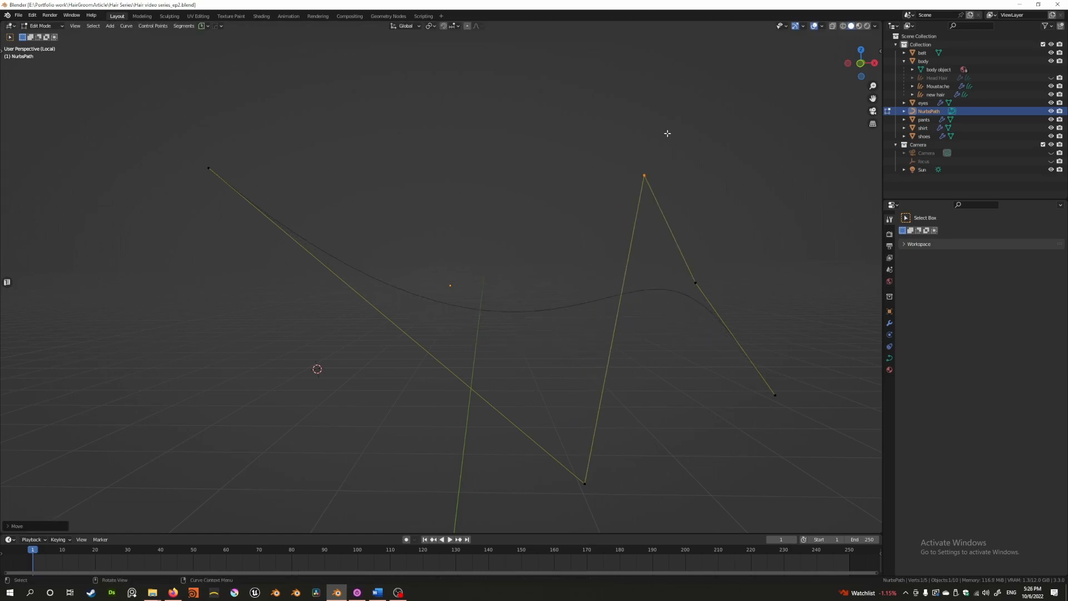
Step: Drag on the NURBS path to remove its extra control points
drag(695, 283, 712, 369)
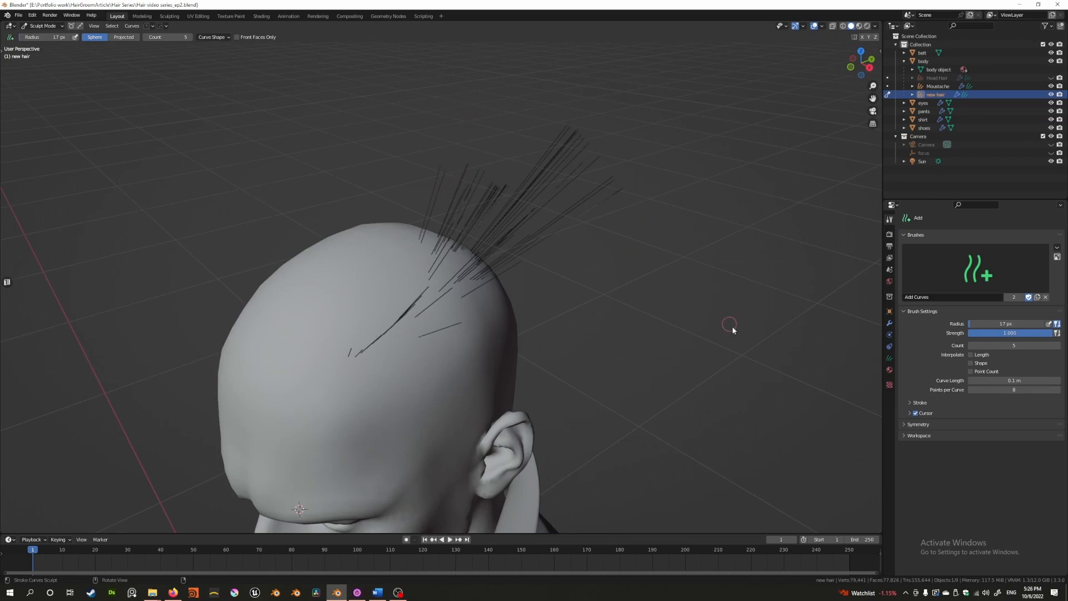
mouse_move(632, 313)
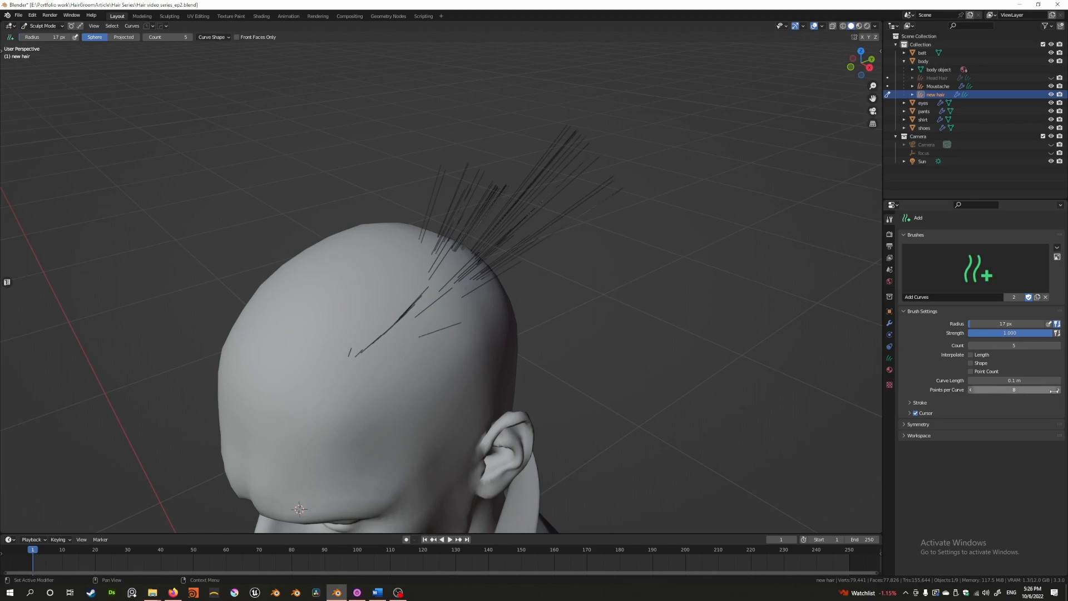
Step: Raise Points per Curve and plant a tuft of hair curves on the crown
drag(989, 389, 1015, 389)
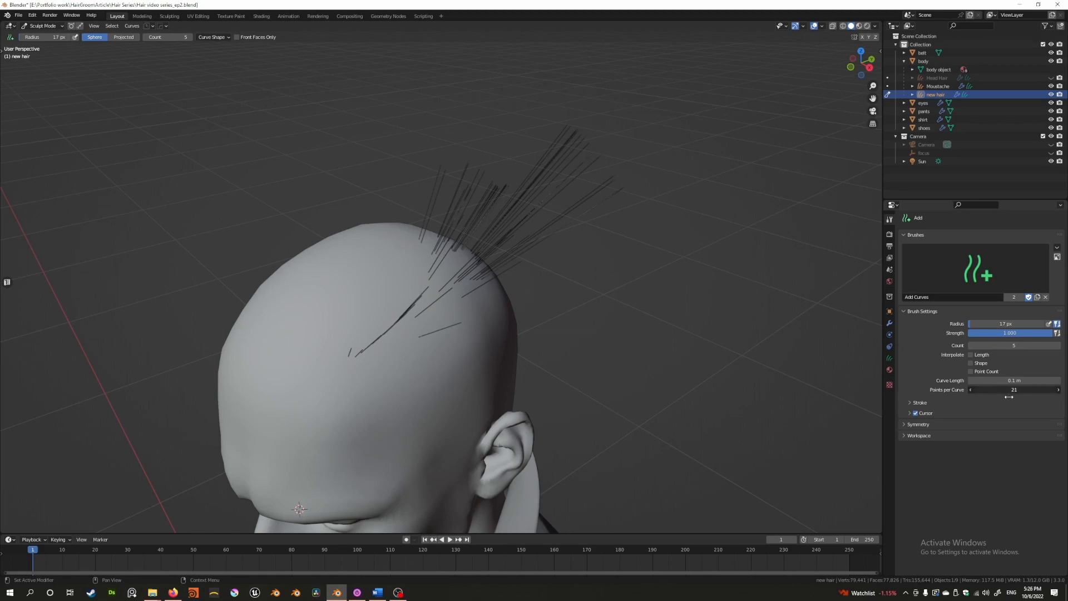
click(361, 261)
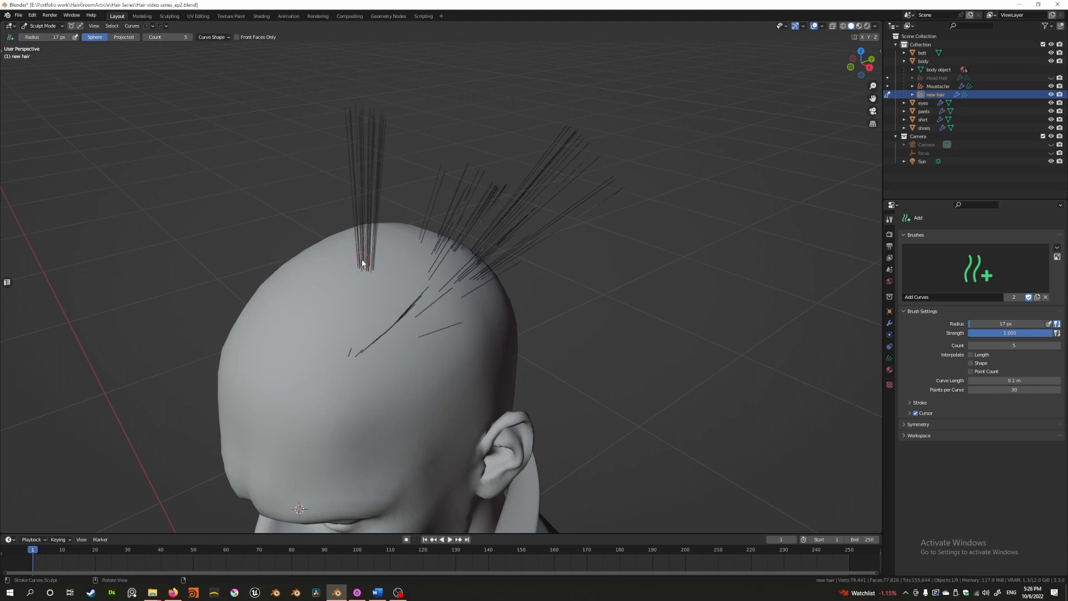
mouse_move(603, 304)
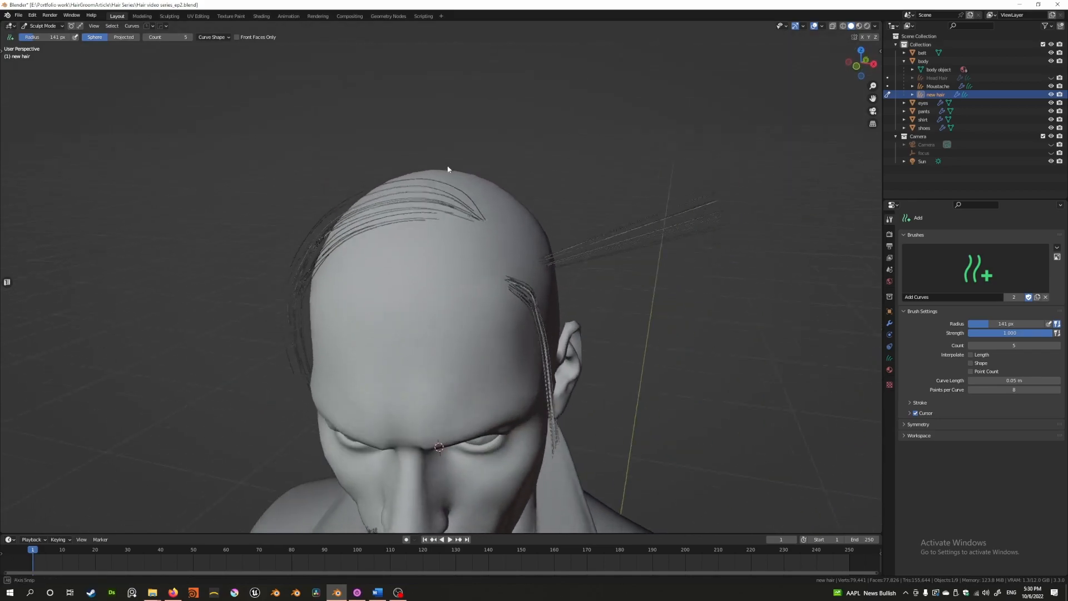
Step: Shrink the brush radius, stroke length-interpolated strands onto the scalp, then orbit to look down
drag(447, 169, 465, 255)
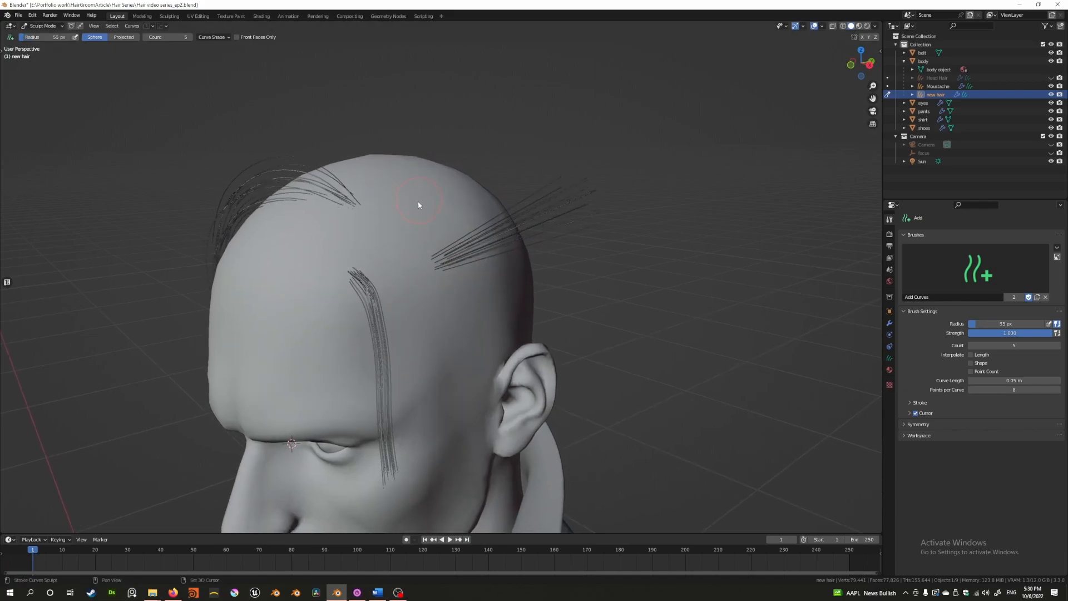
drag(418, 204, 407, 270)
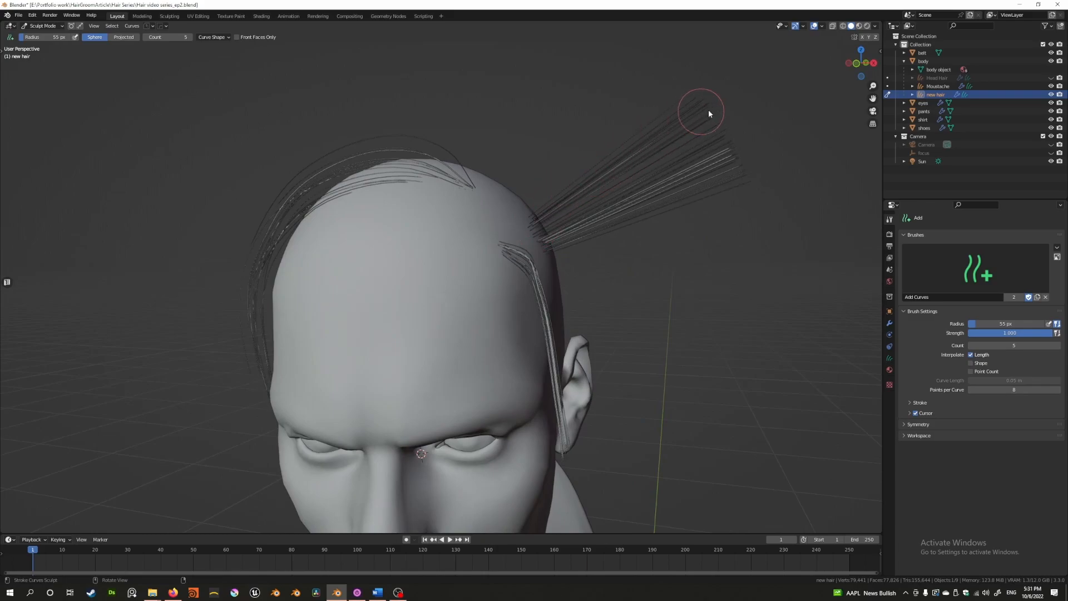
mouse_move(657, 100)
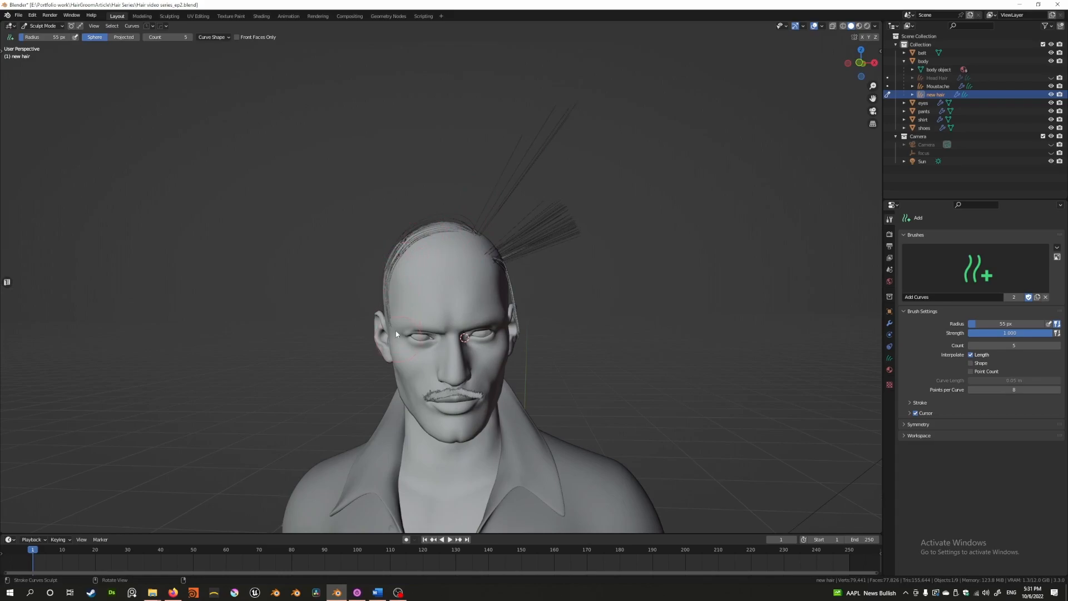
drag(397, 333, 443, 242)
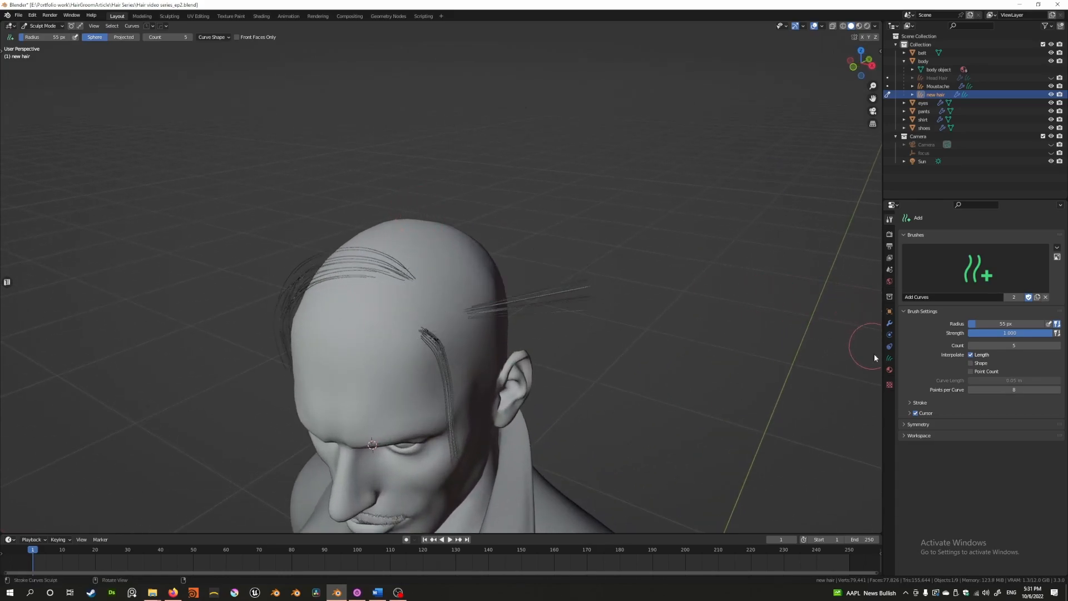
Step: Enable shape interpolation and stroke new strands beside the temple hair
click(972, 362)
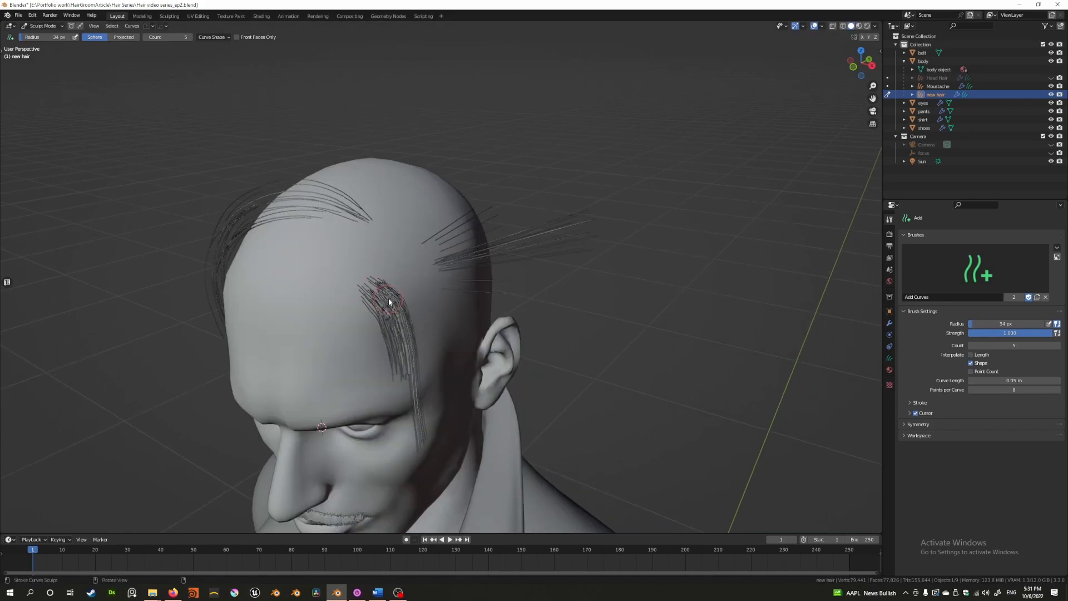
drag(391, 303, 365, 230)
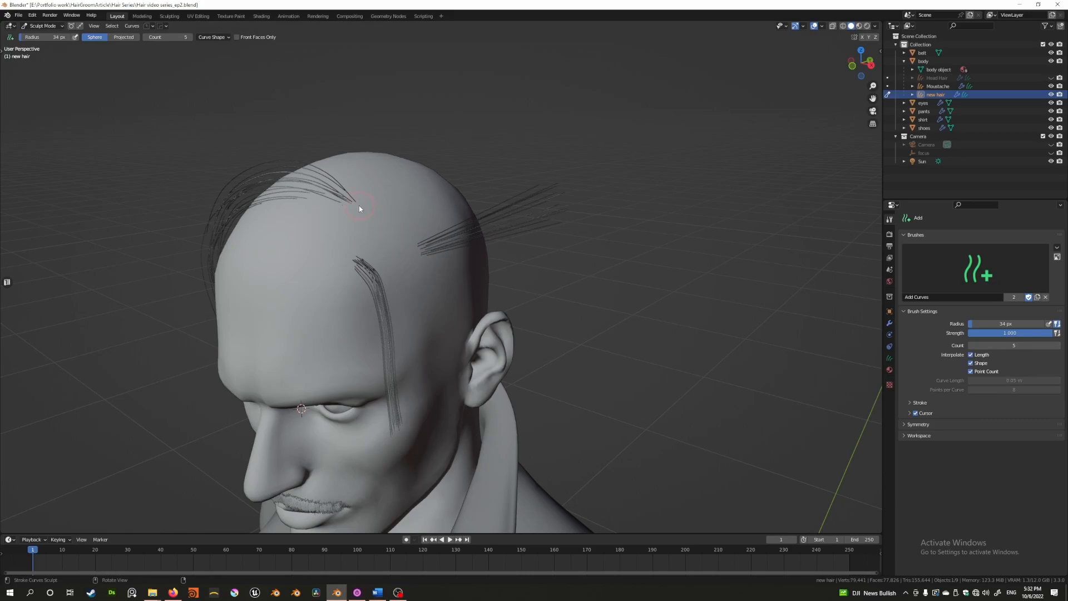
Step: Add interpolated strands over the crown and top of the head while orbiting
drag(359, 209, 422, 239)
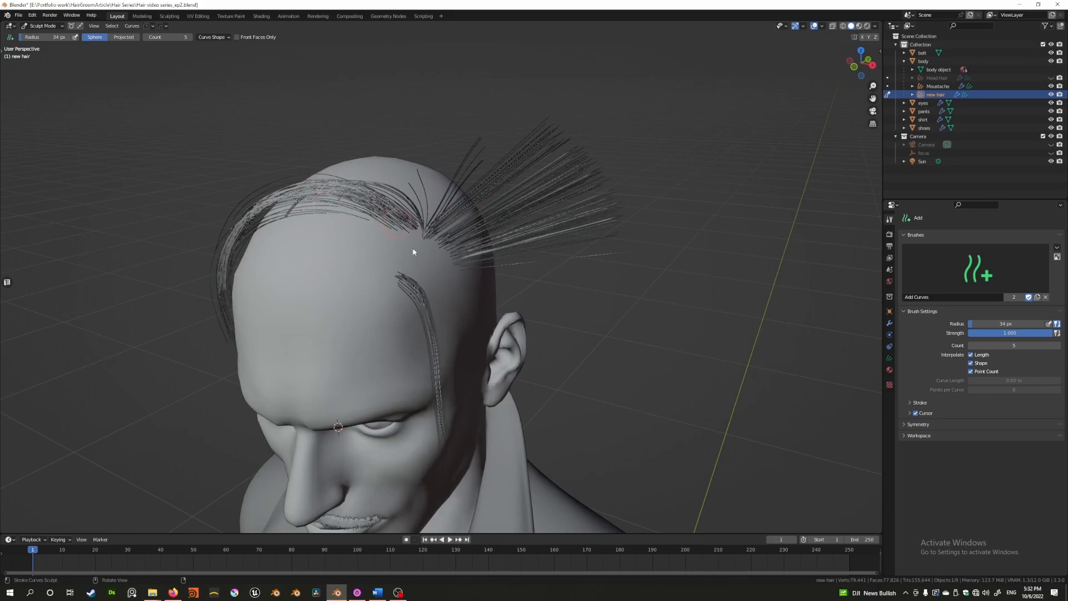
drag(413, 252, 496, 267)
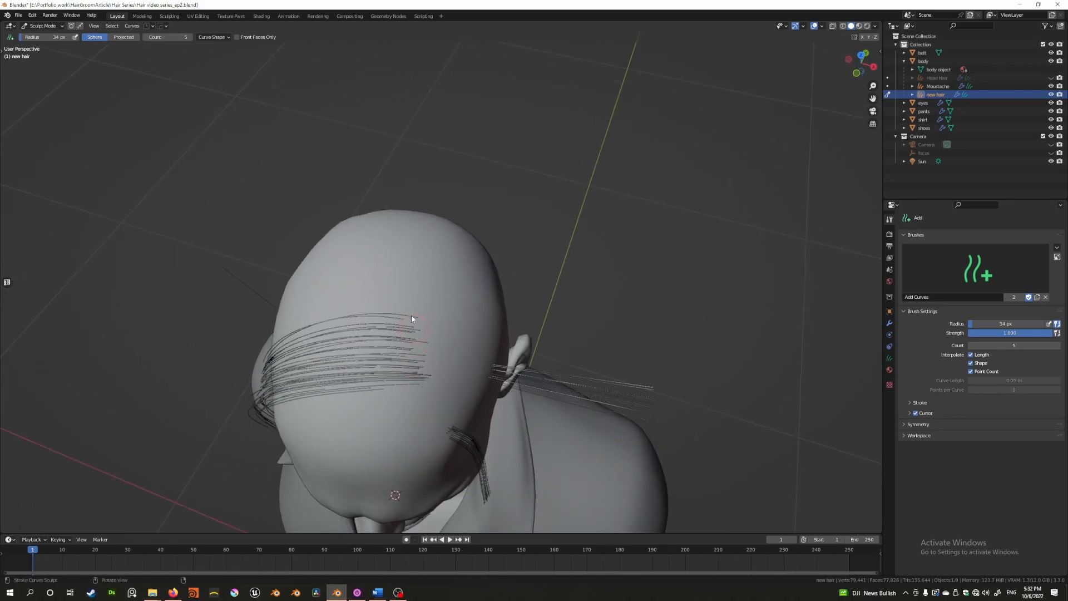
drag(412, 318, 396, 344)
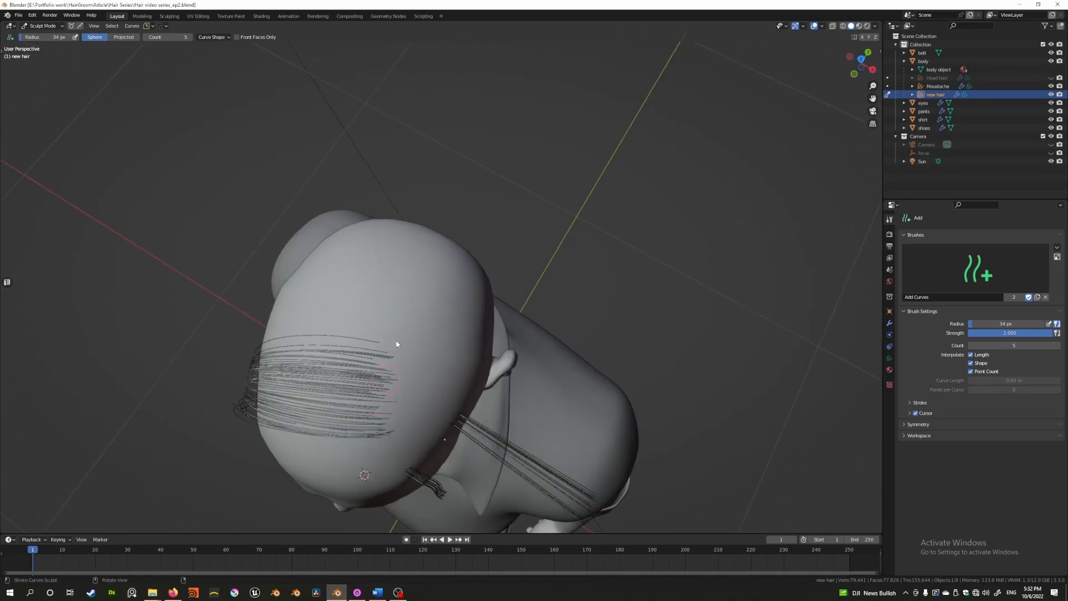
drag(395, 344, 424, 260)
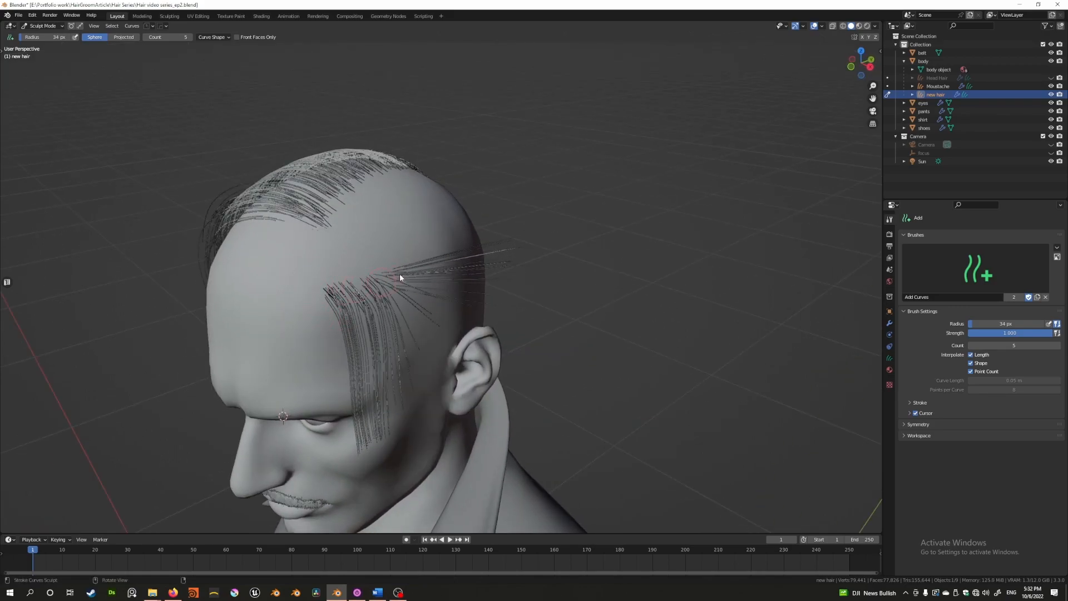
Step: Add strands fanning from the temple and a dense tuft on the crown
drag(400, 278, 286, 305)
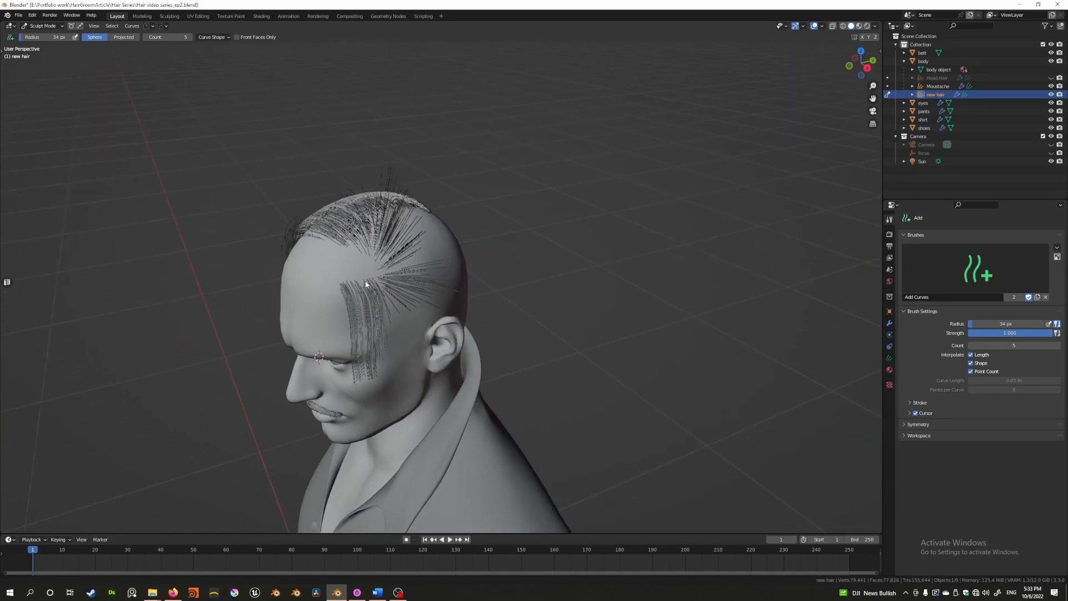
drag(364, 283, 316, 291)
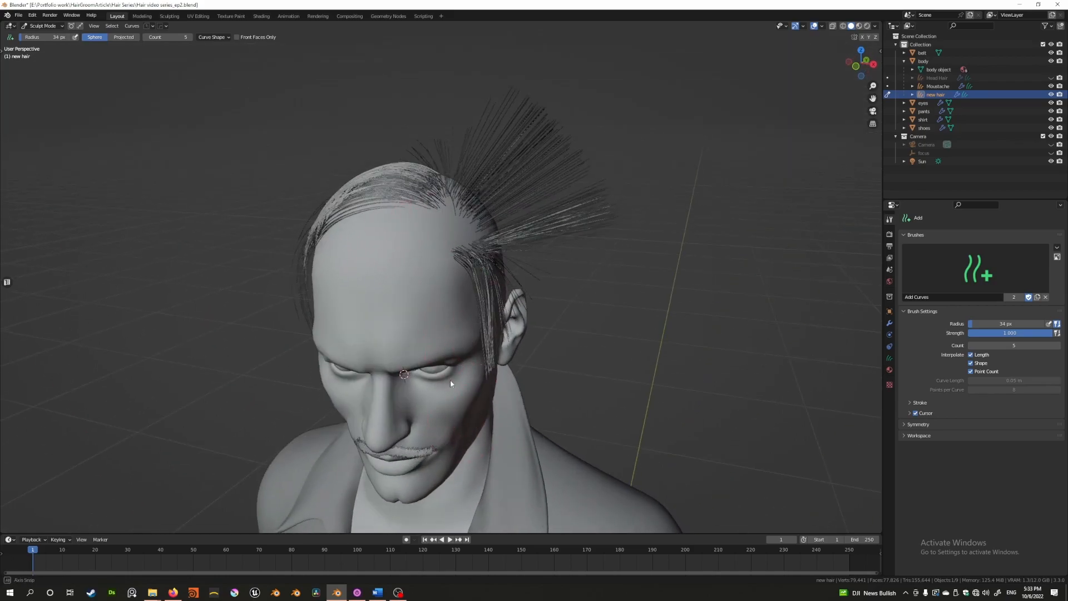
drag(450, 382, 380, 345)
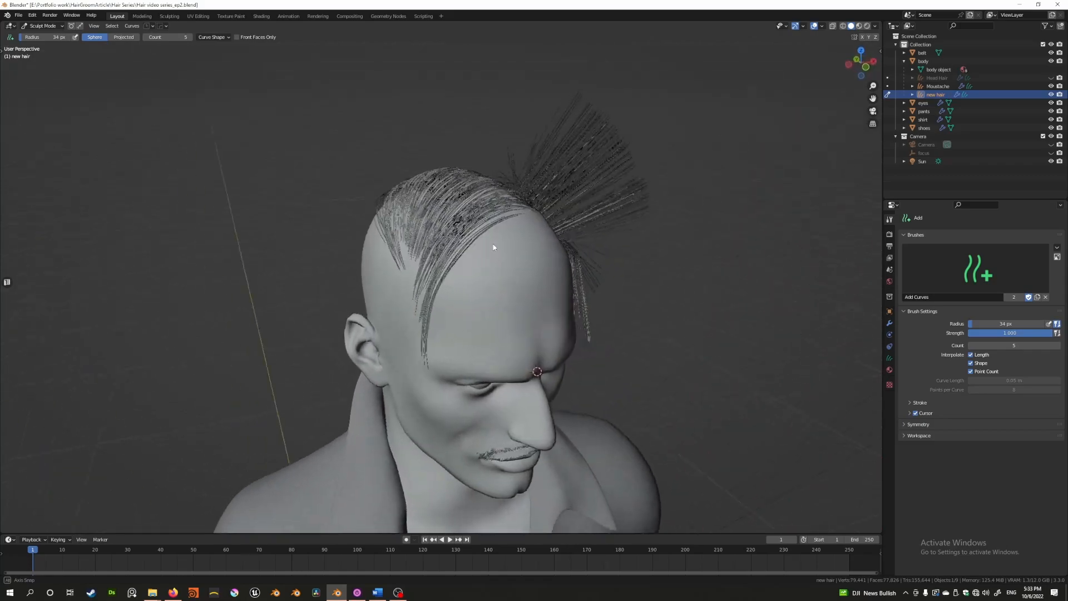
drag(494, 247, 297, 264)
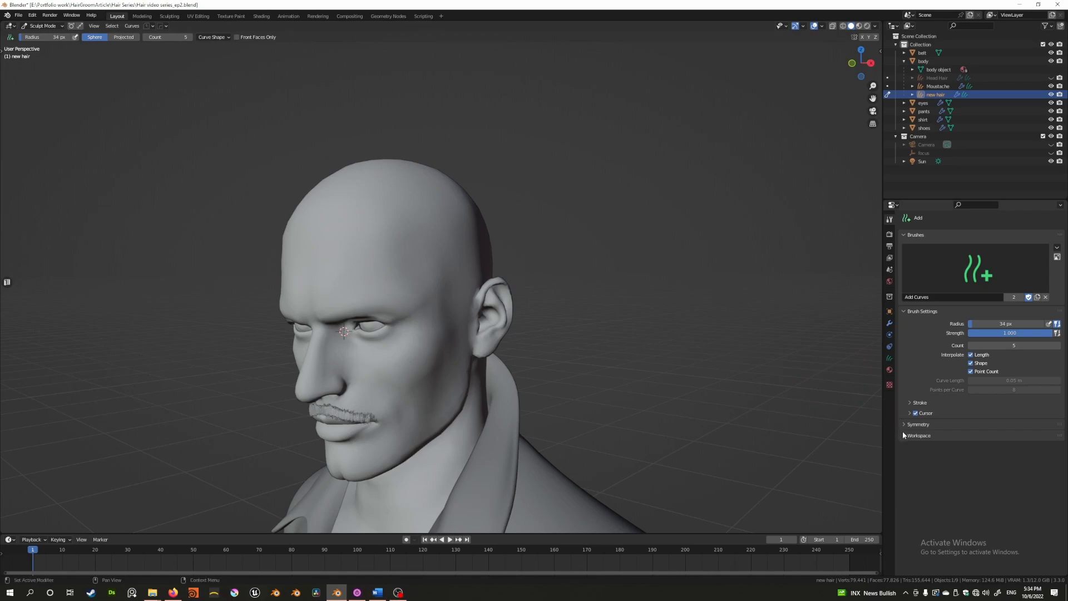
Step: Enable Mirror X symmetry and stroke mirrored hair tufts on both sides of the scalp
click(918, 424)
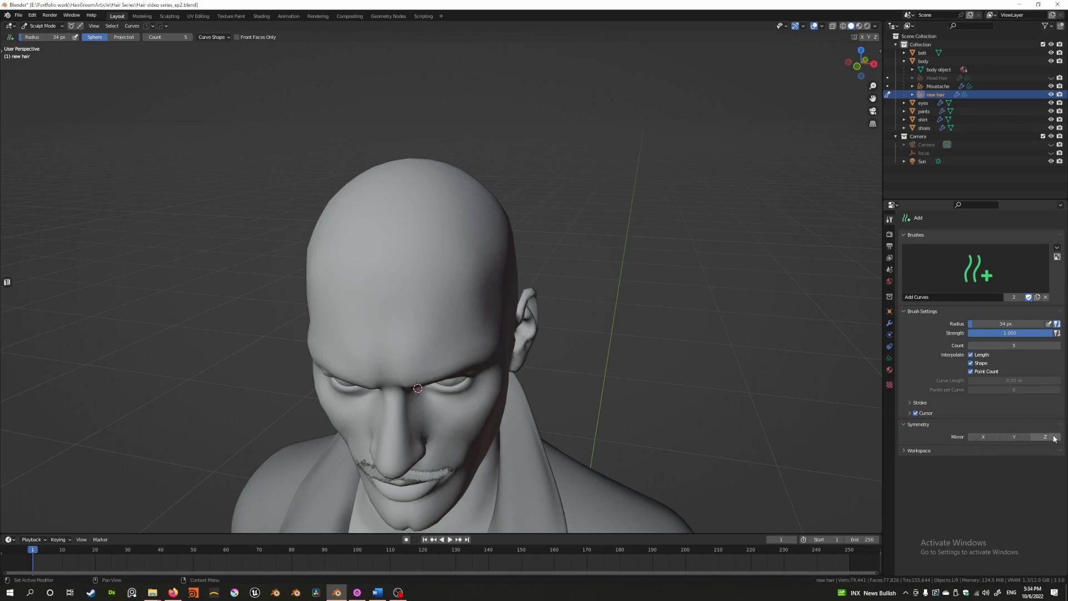
click(983, 437)
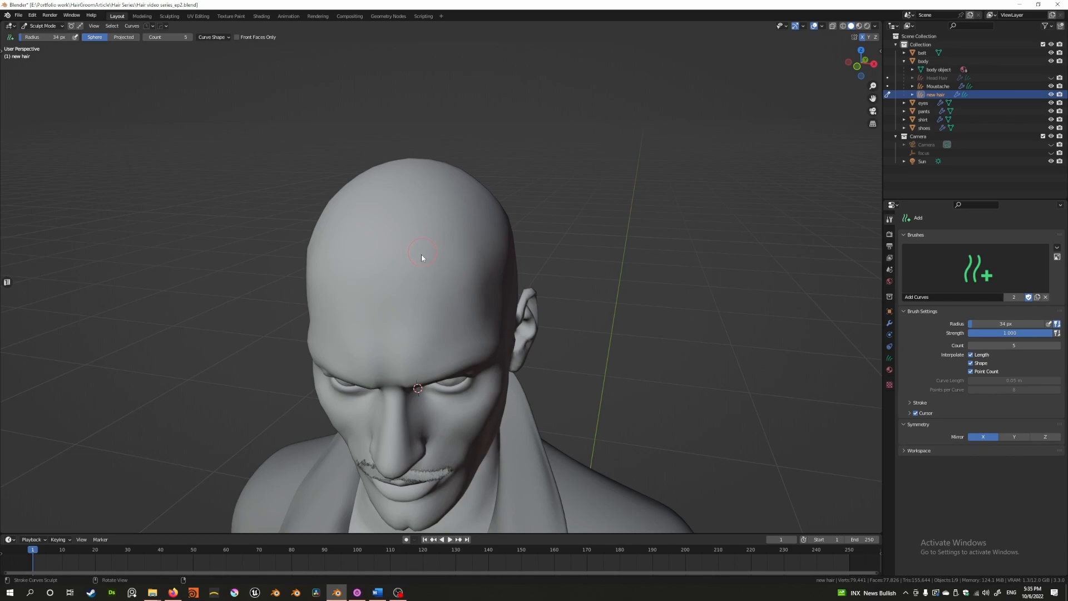
click(422, 255)
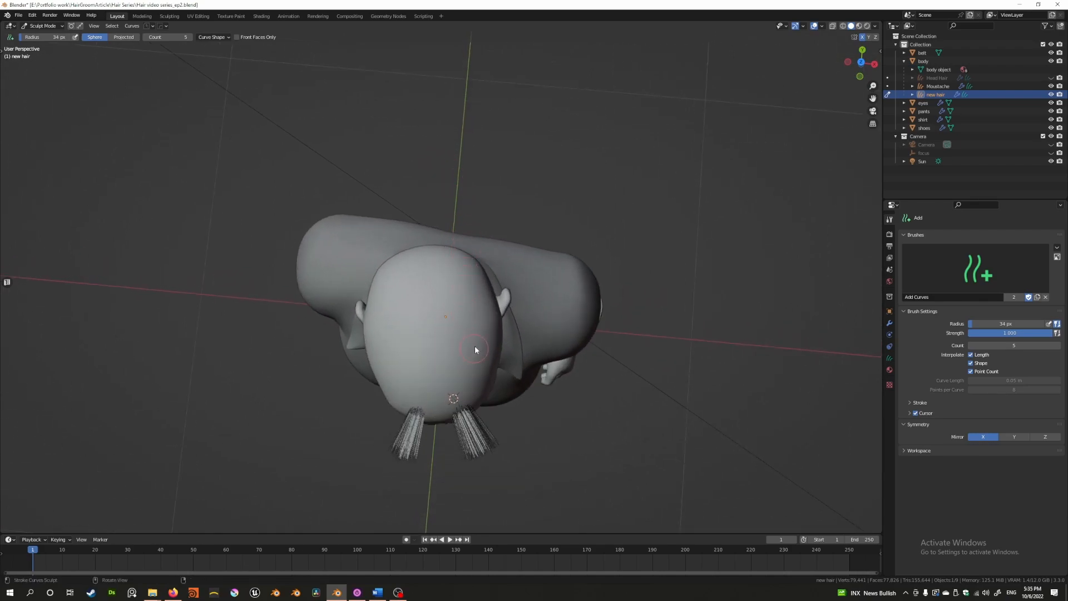
drag(474, 350, 477, 365)
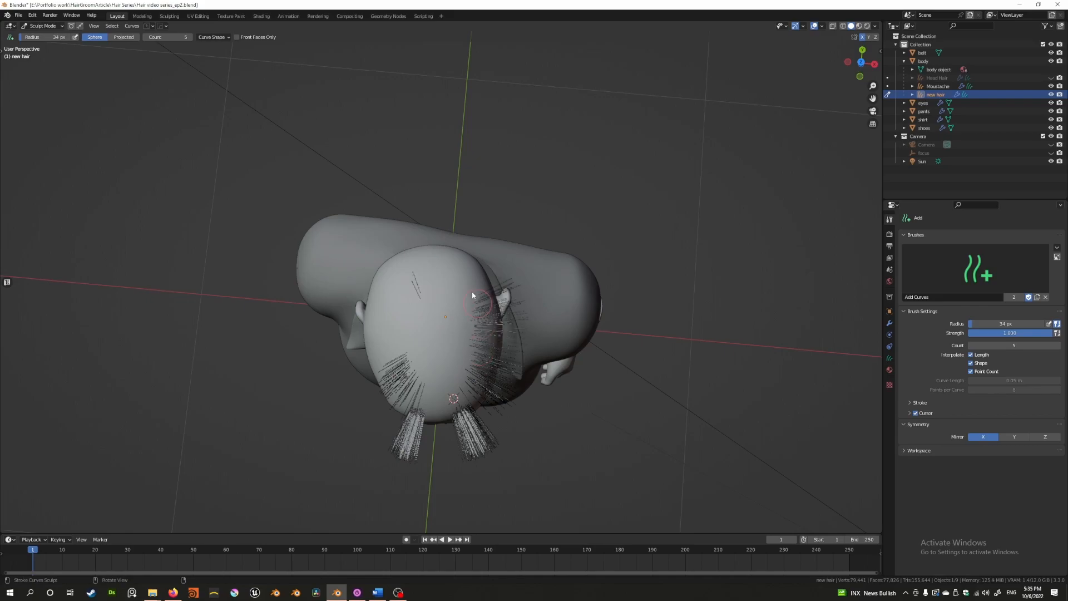
drag(477, 300, 436, 286)
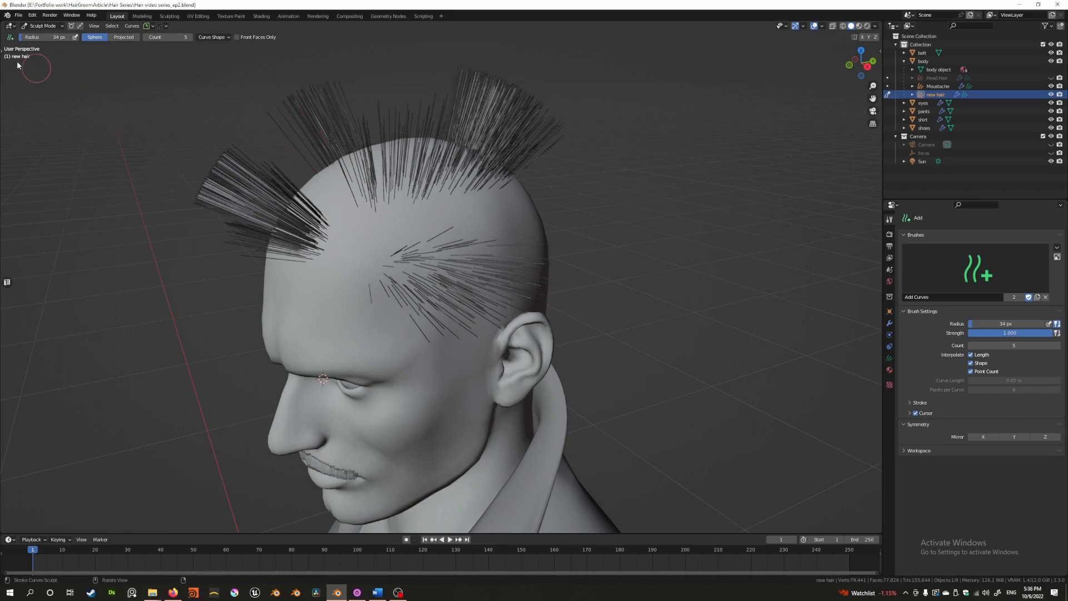
mouse_move(373, 214)
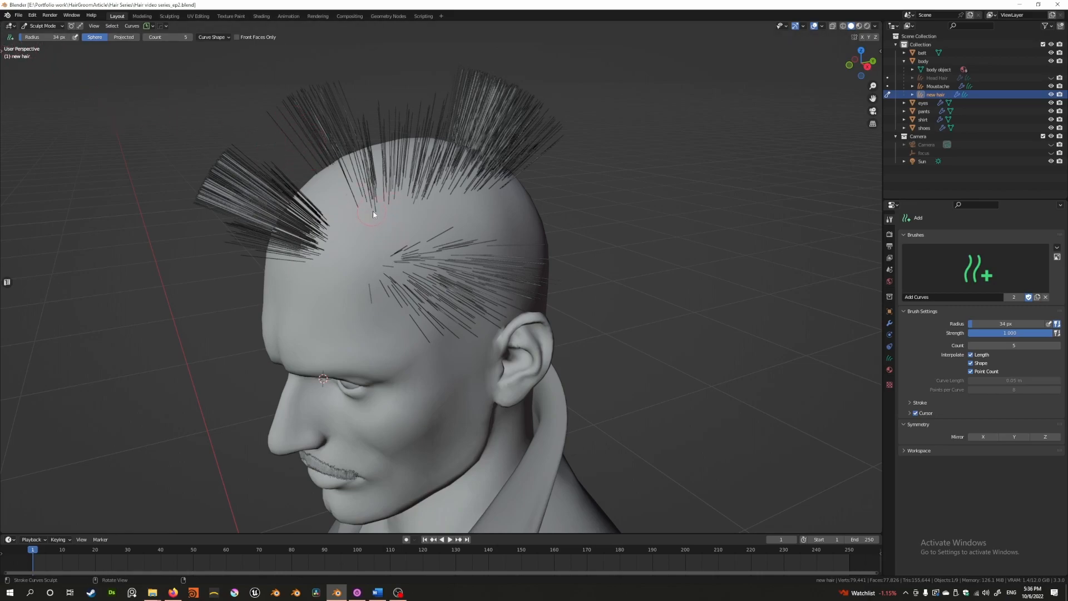
Step: Show the hair sculpting brush menu listing Add, Delete, Comb and Smooth
key(n)
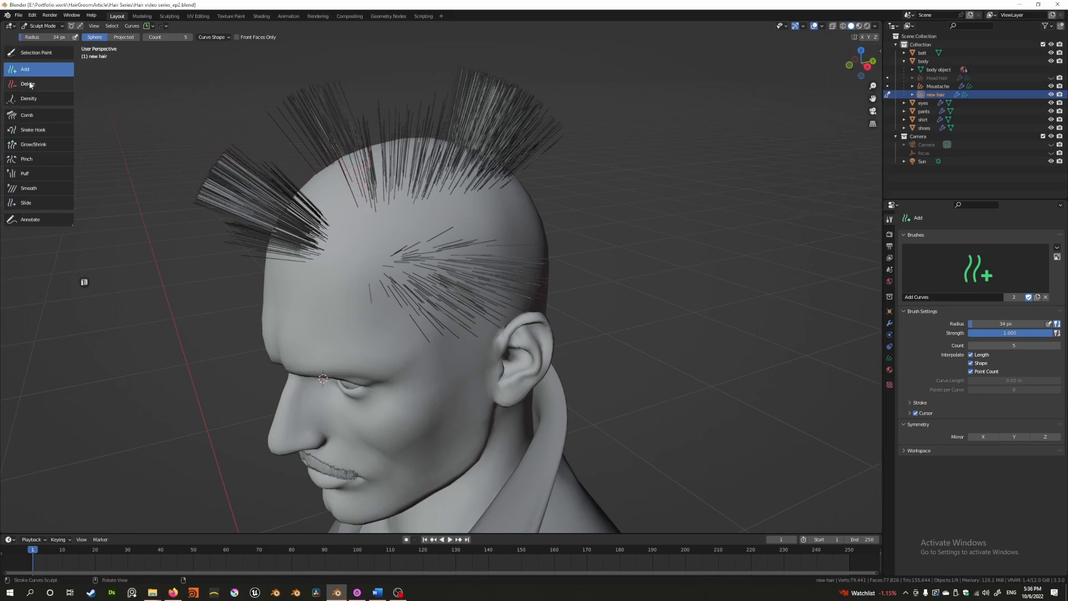
mouse_move(42, 82)
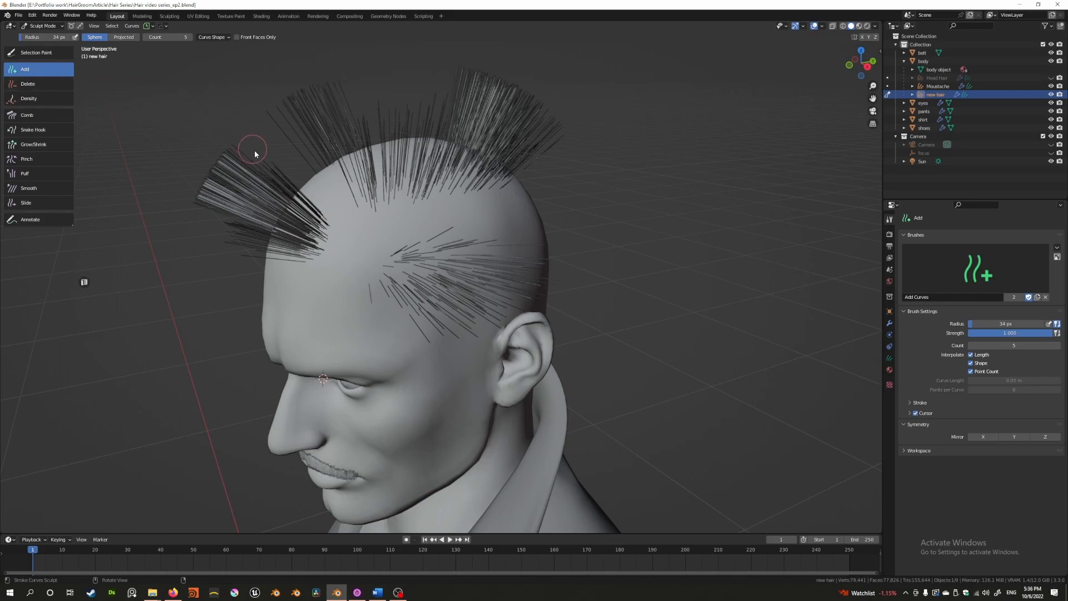
mouse_move(58, 125)
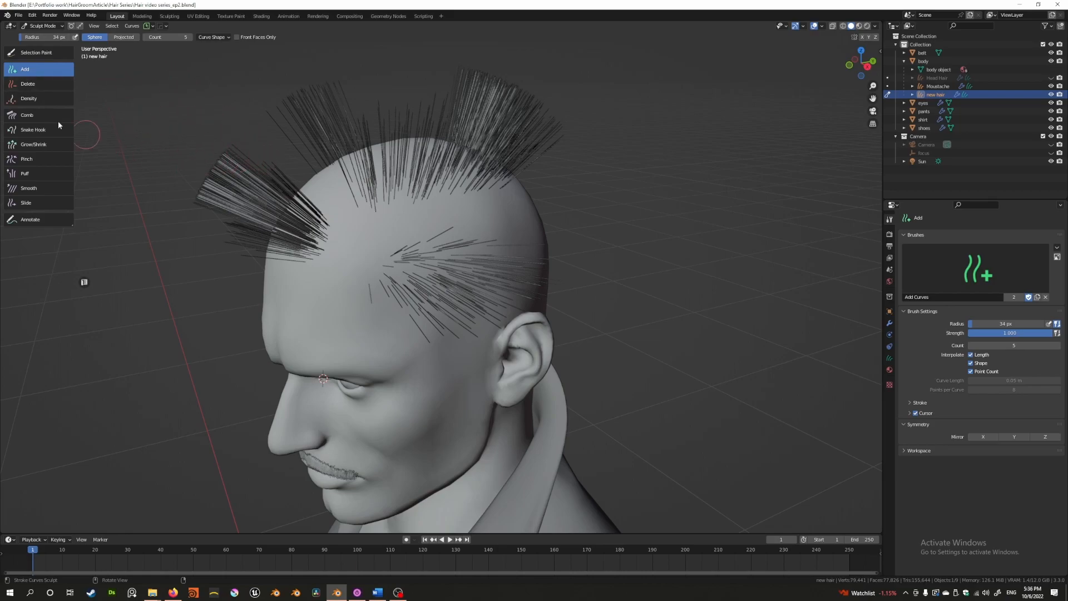